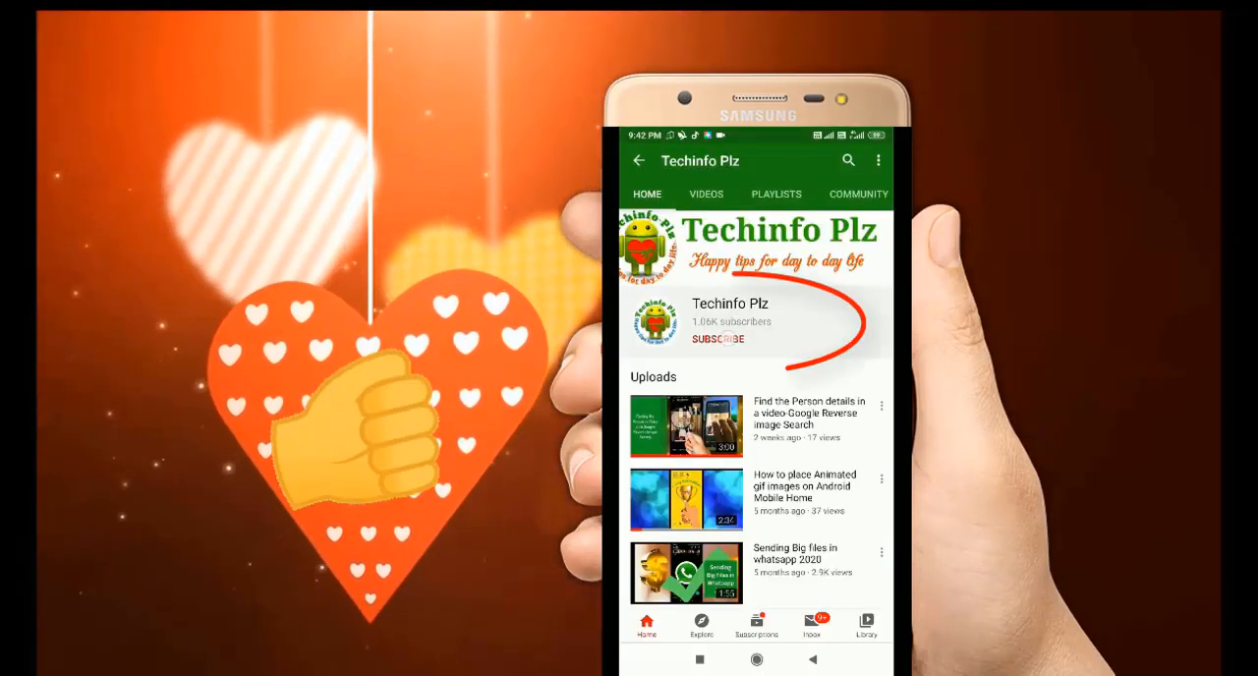
Review the SourceForge project page and select the Downloads path in File Explorer's address bar.
click(718, 338)
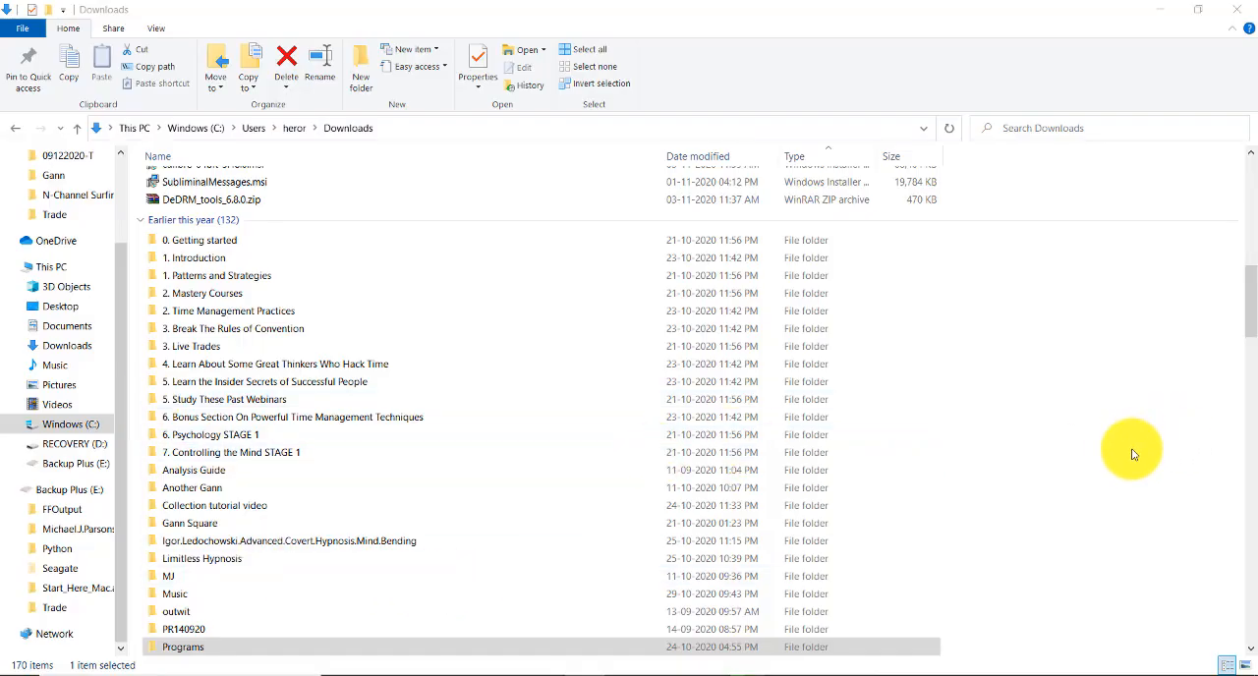
mouse_move(1130, 452)
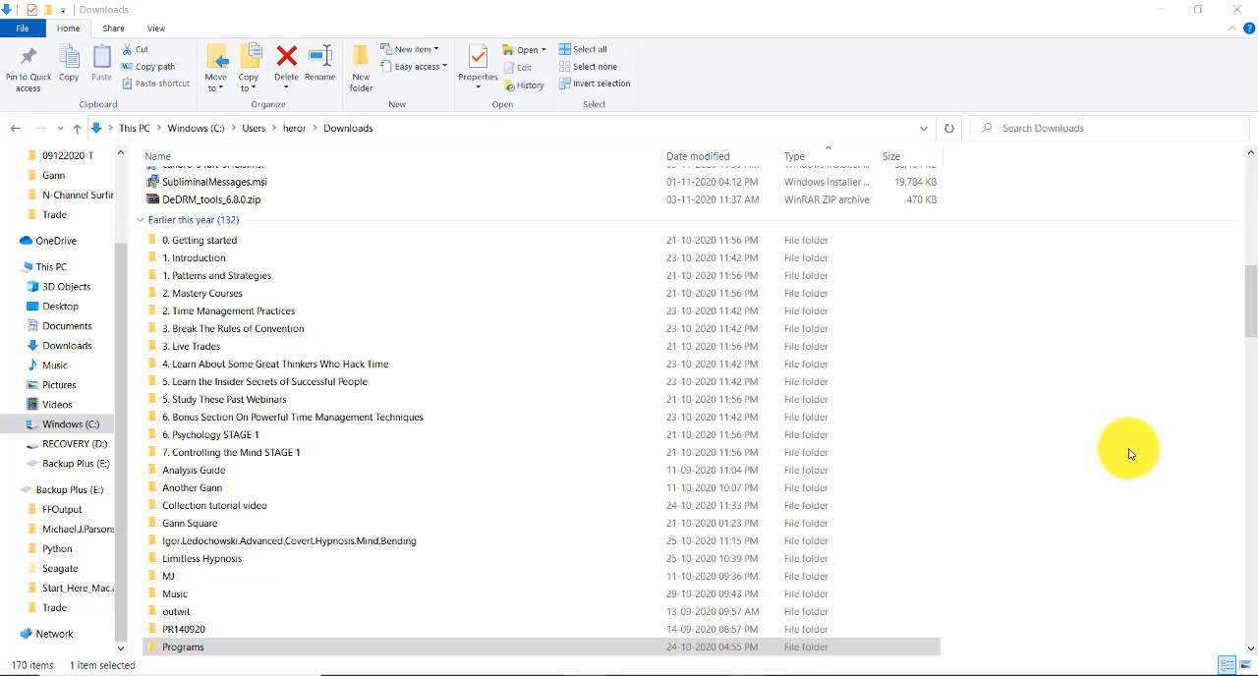
mouse_move(1109, 448)
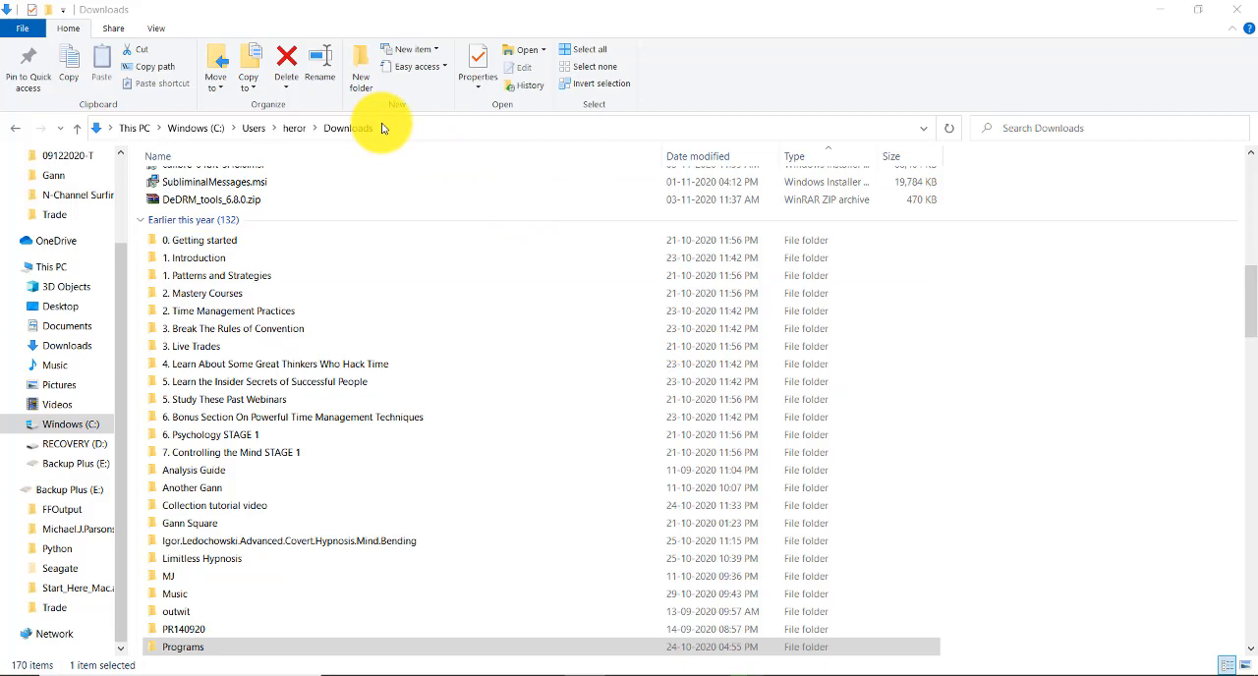
click(201, 240)
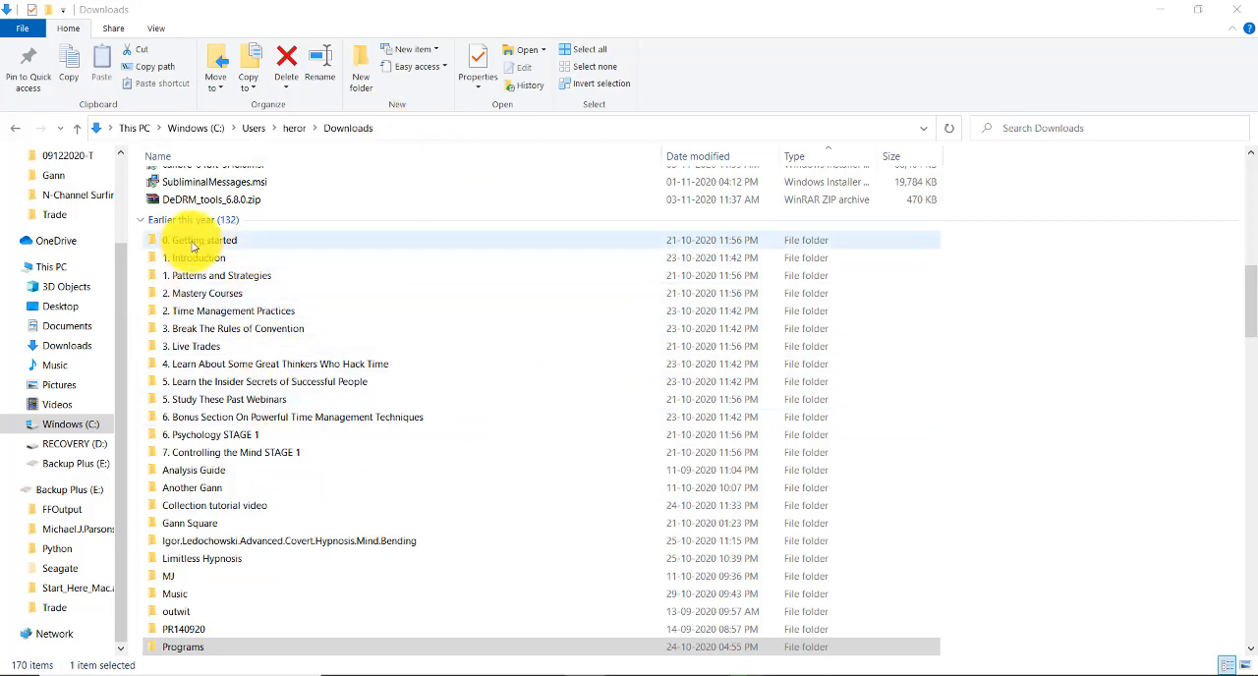
double_click(201, 240)
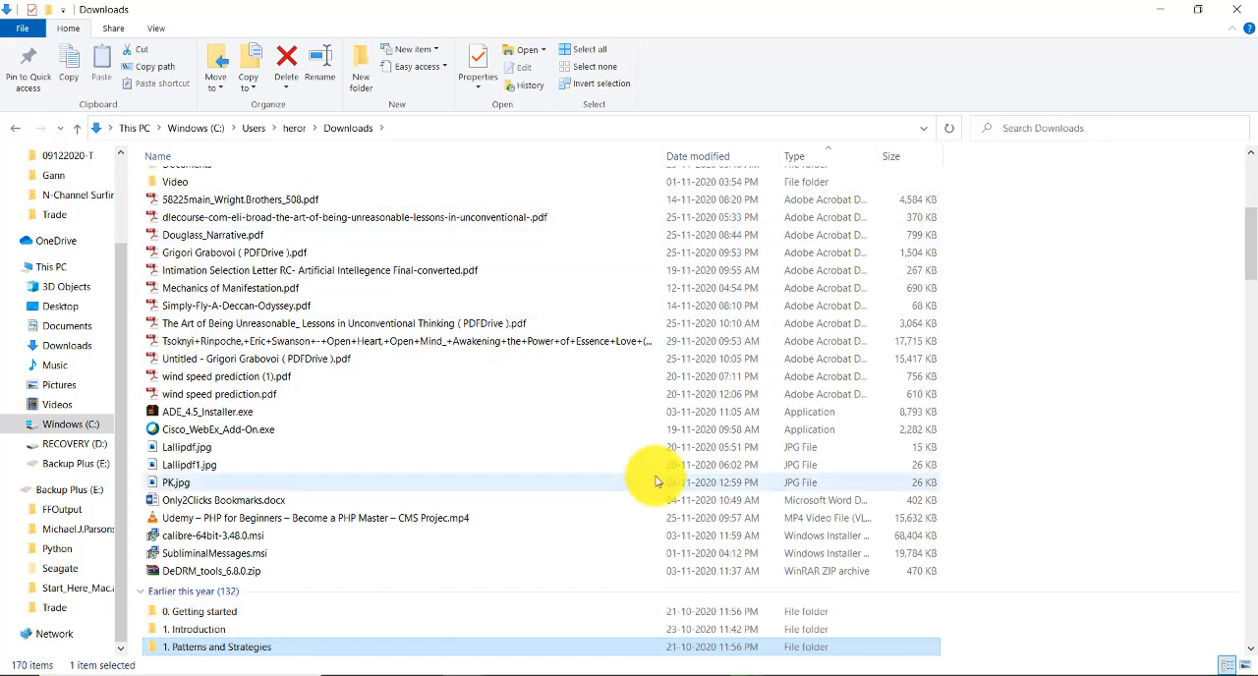
scroll(down, 3)
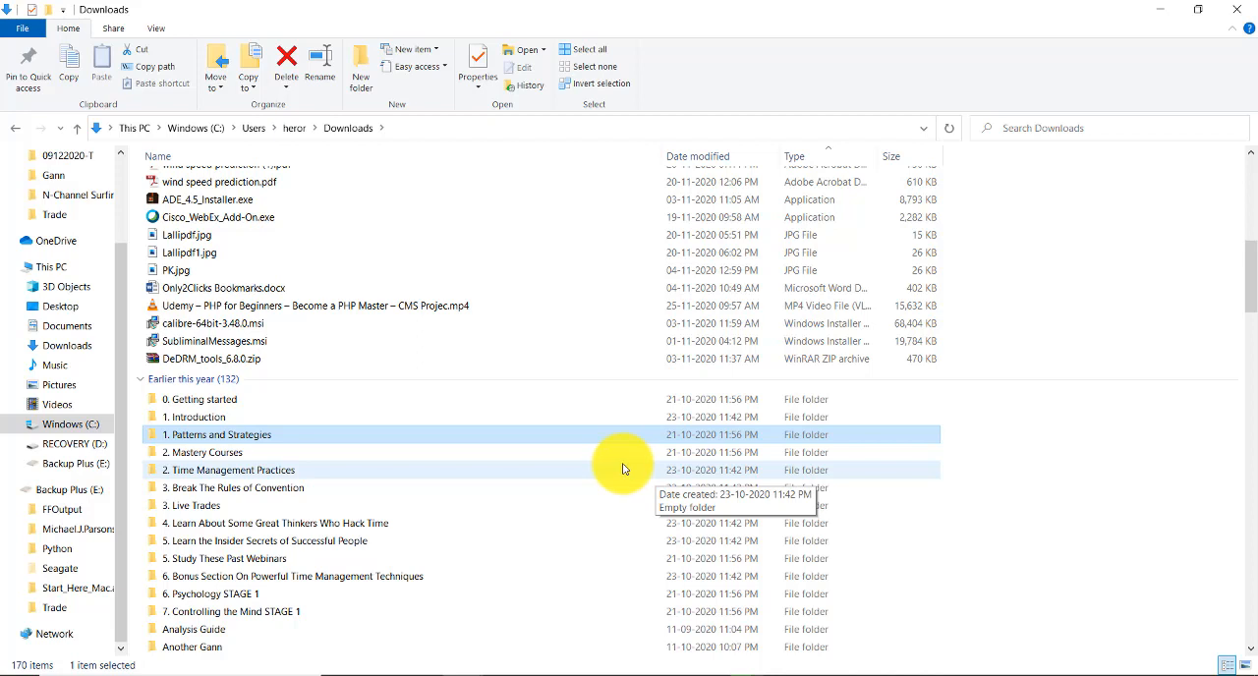
mouse_move(613, 452)
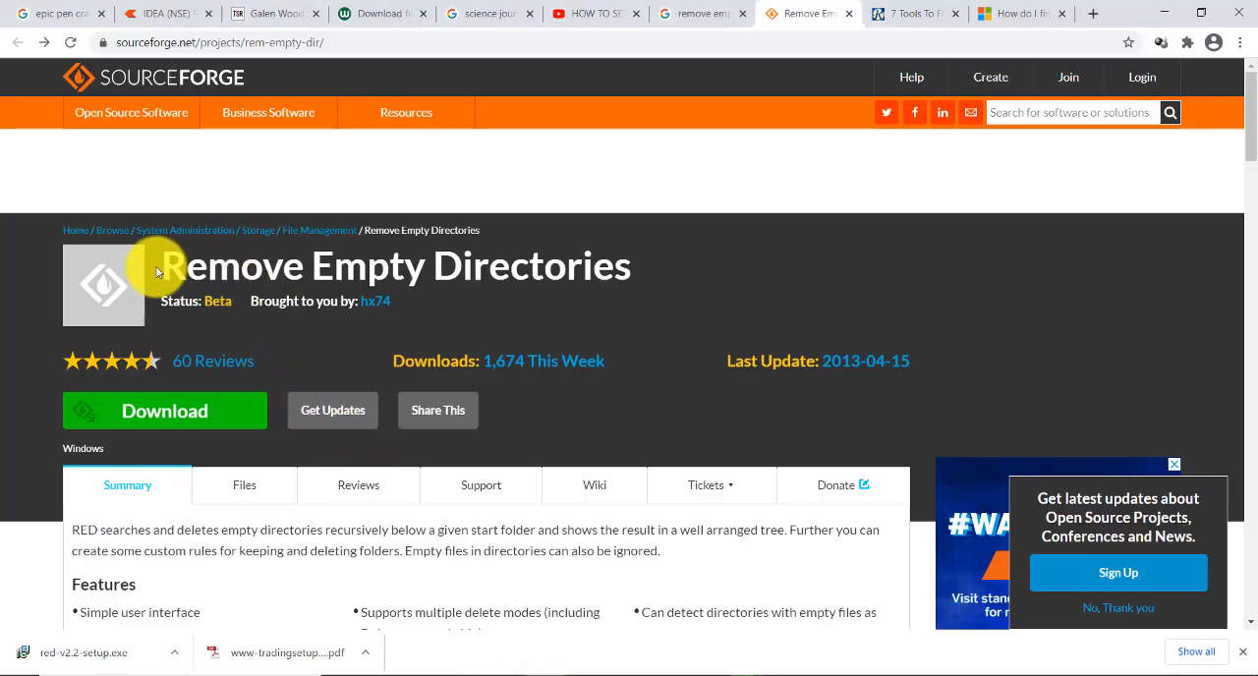
mouse_move(677, 279)
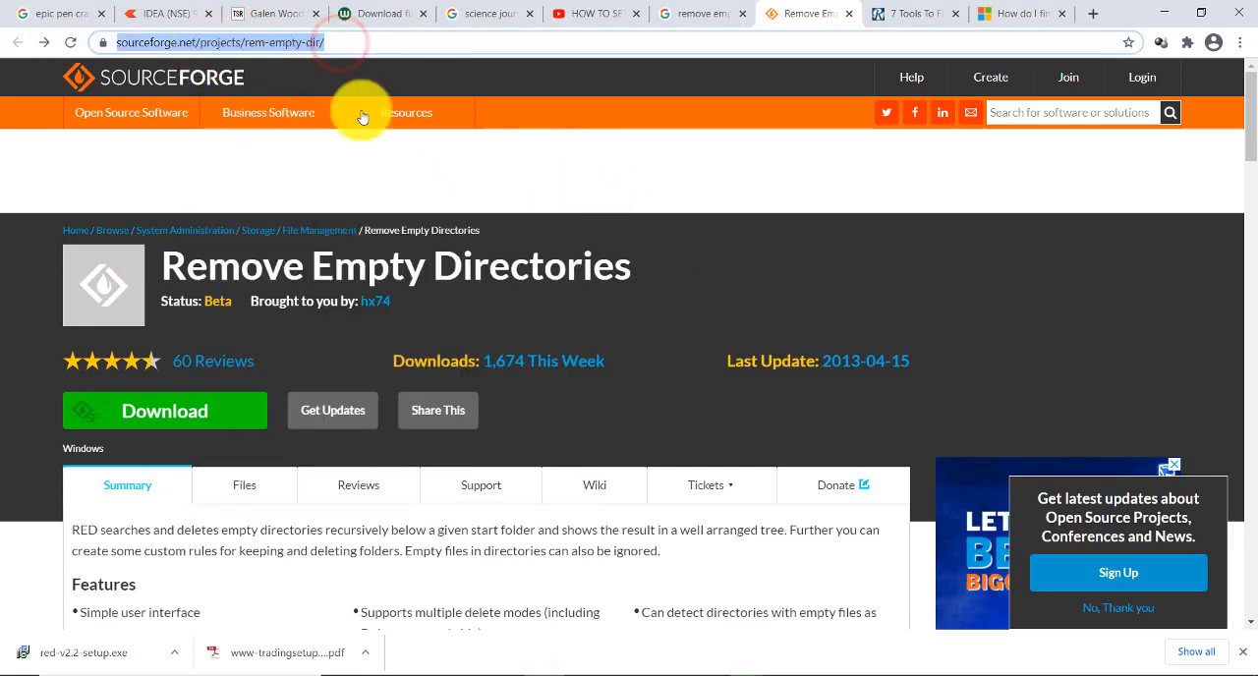
scroll(down, 3)
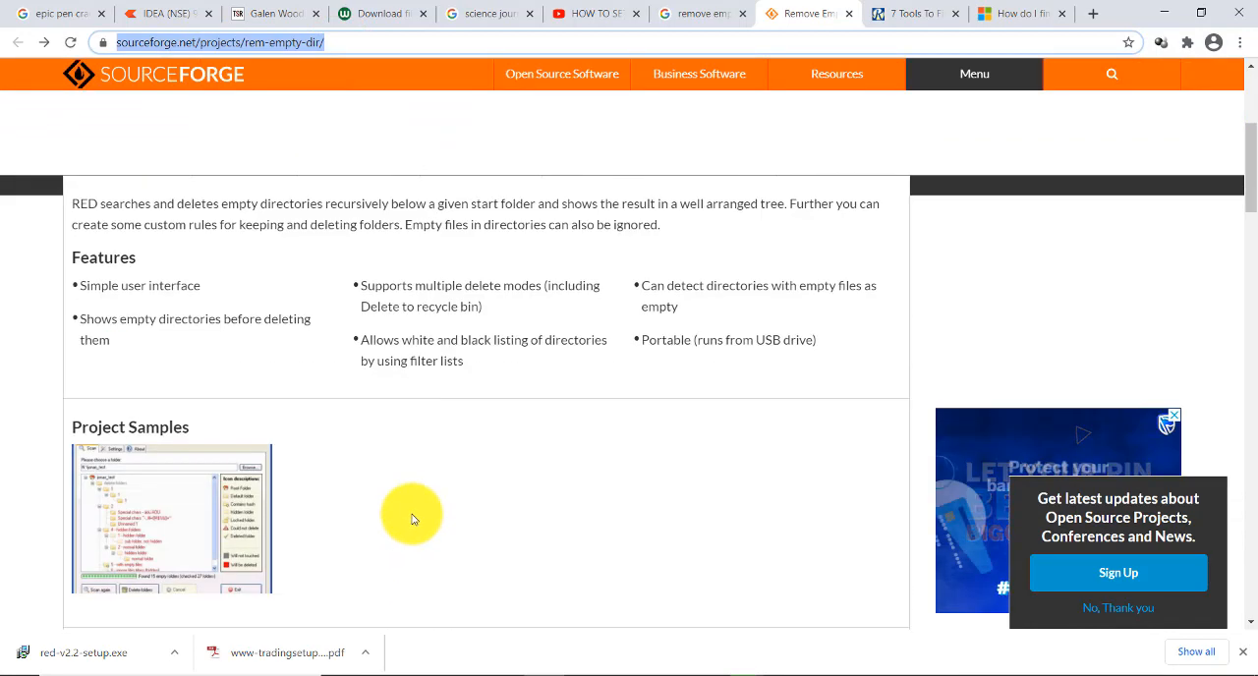
scroll(down, 3)
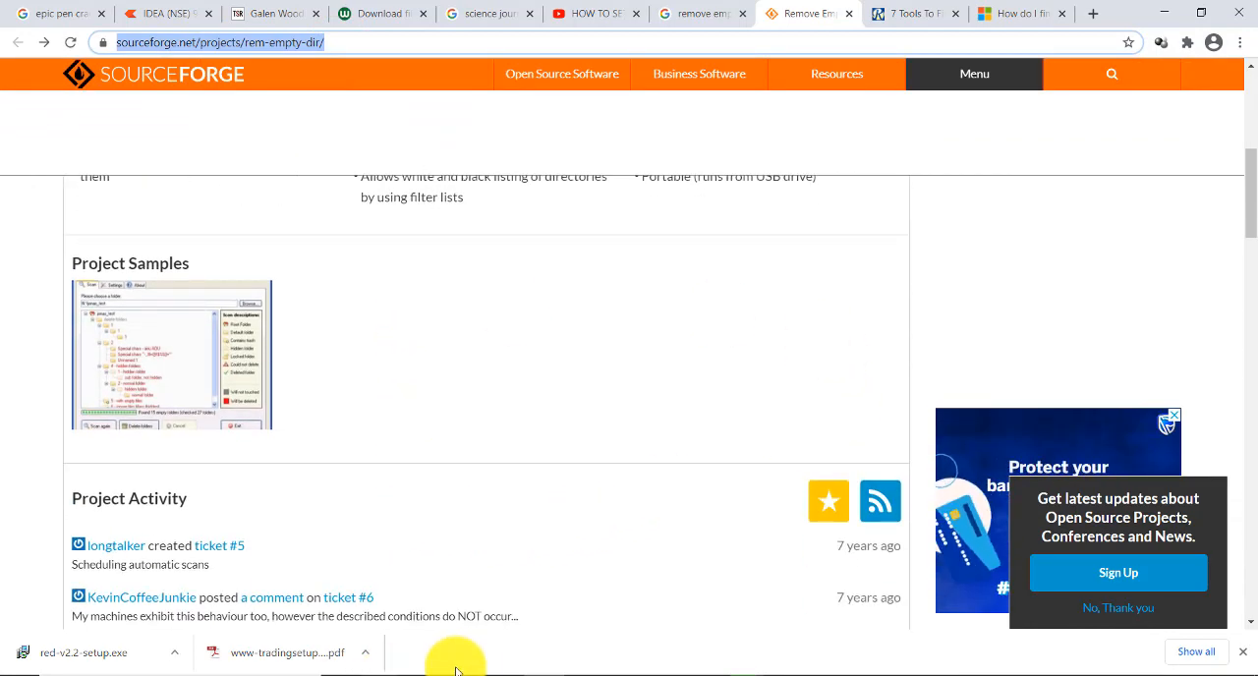
mouse_move(1163, 12)
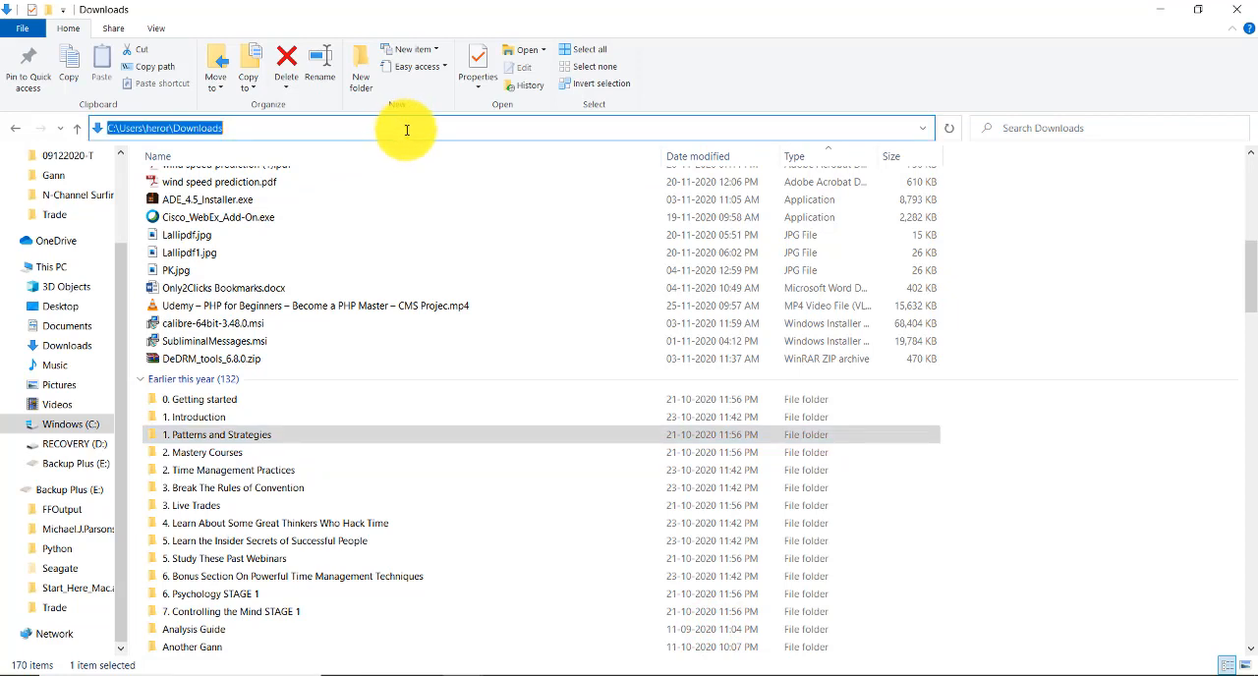
mouse_move(267, 126)
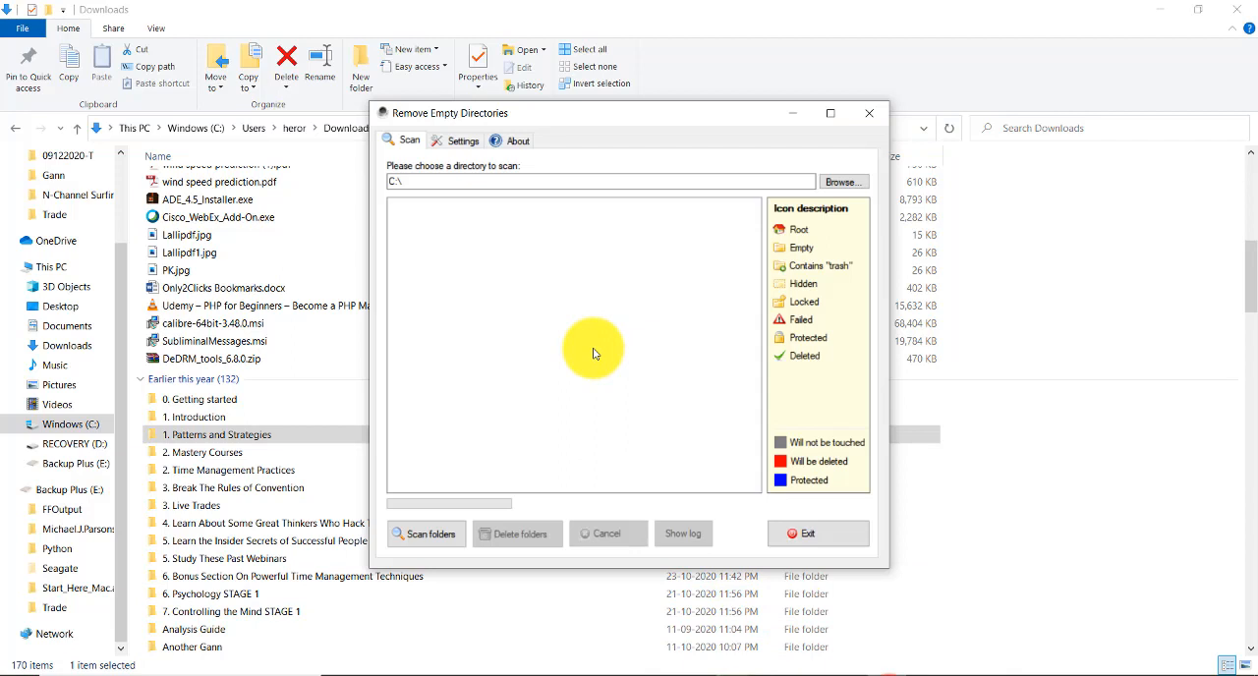
Scan the Downloads folder for empty directories.
click(600, 181)
text(Users\heror\Downloads)
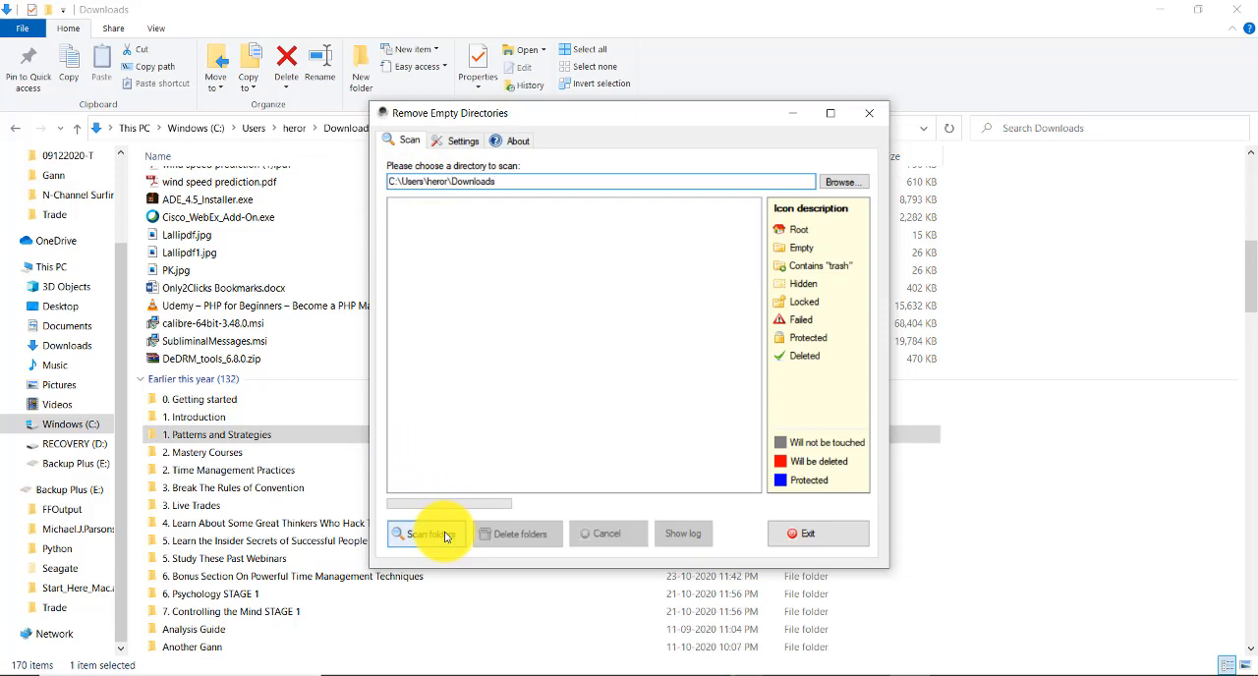
click(429, 532)
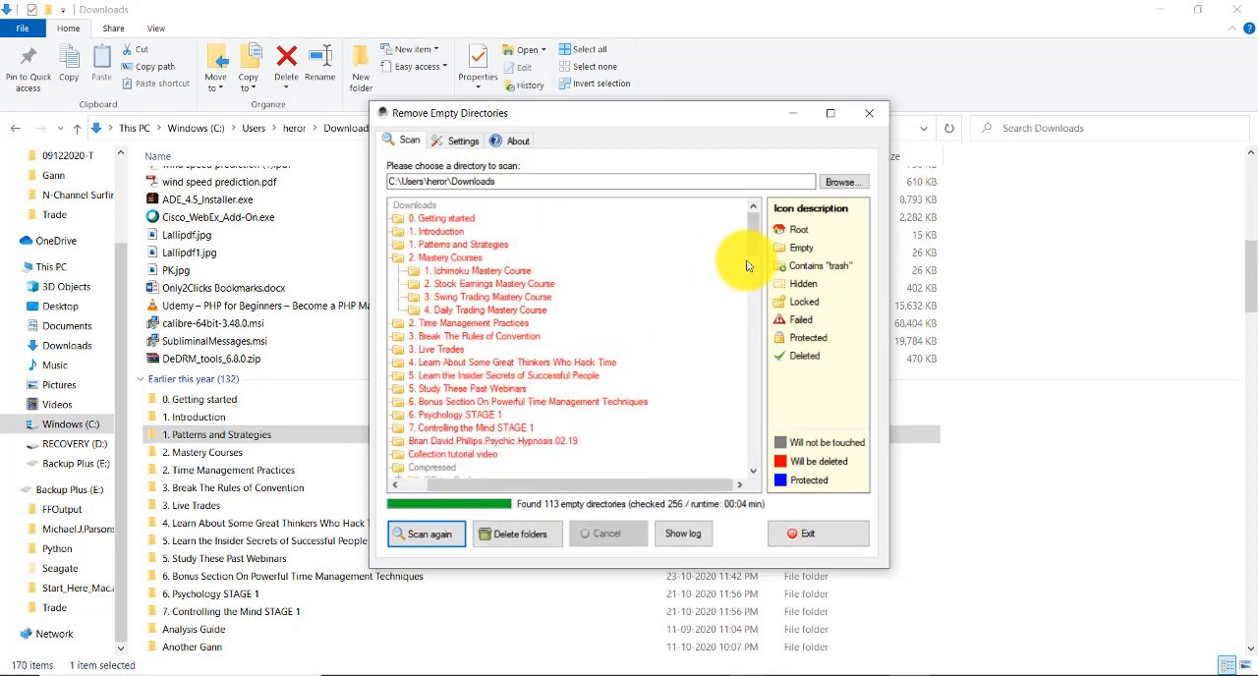
mouse_move(468, 222)
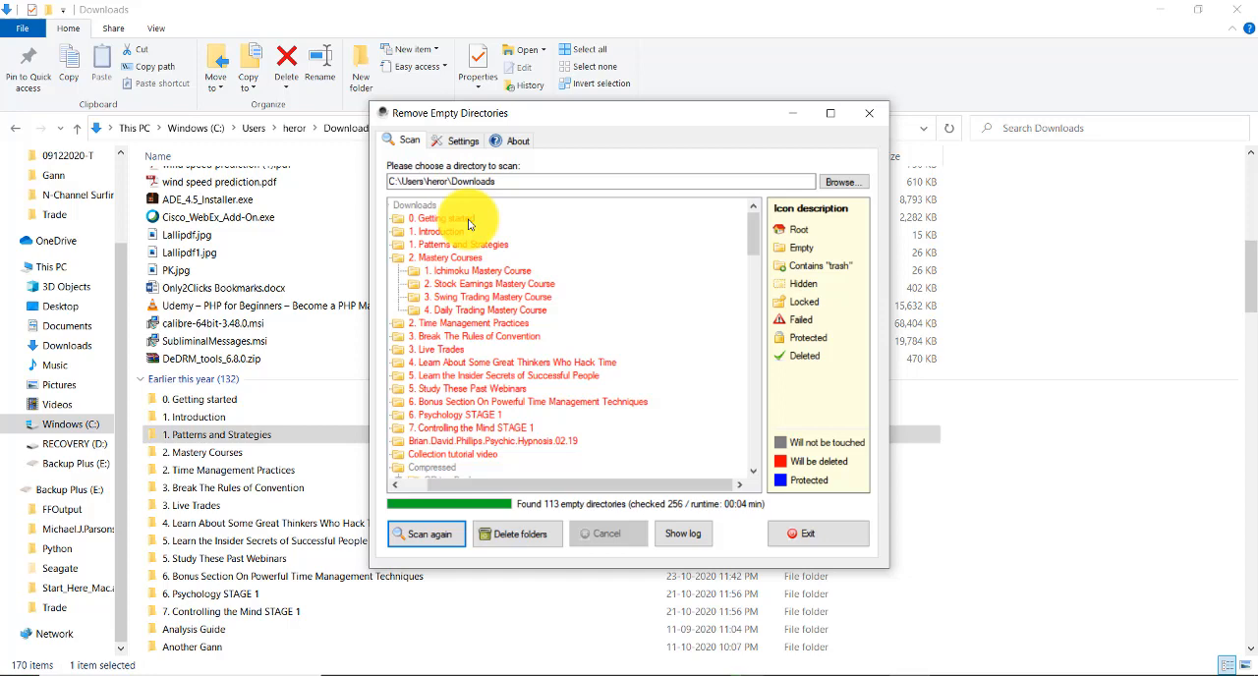
Review the 113 empty folders found and delete them all.
scroll(down, 3)
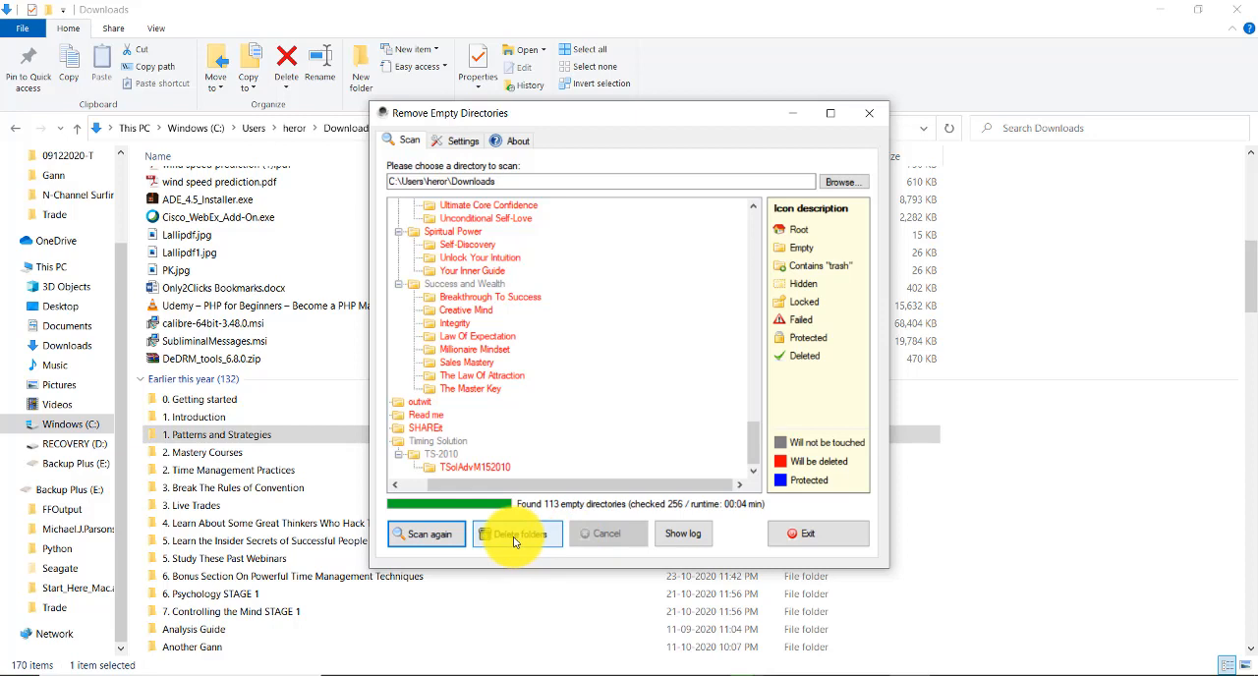
click(515, 535)
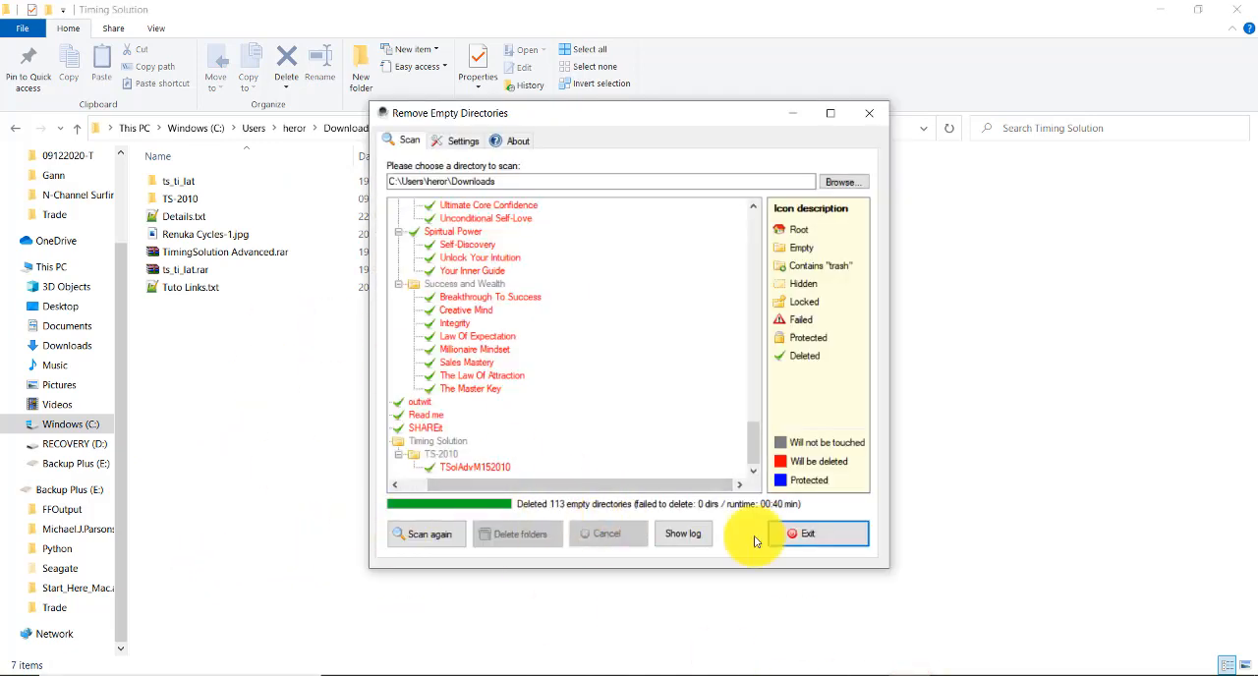
Exit the cleanup tool, returning to Downloads in File Explorer.
click(806, 533)
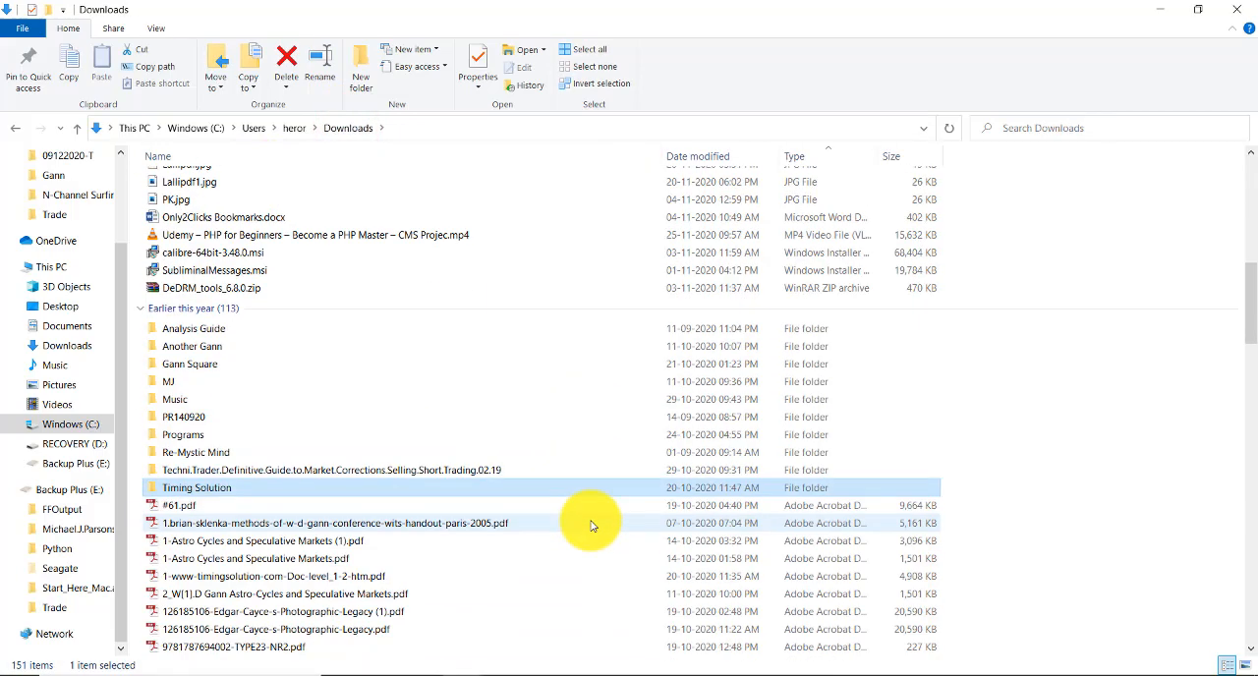
mouse_move(633, 542)
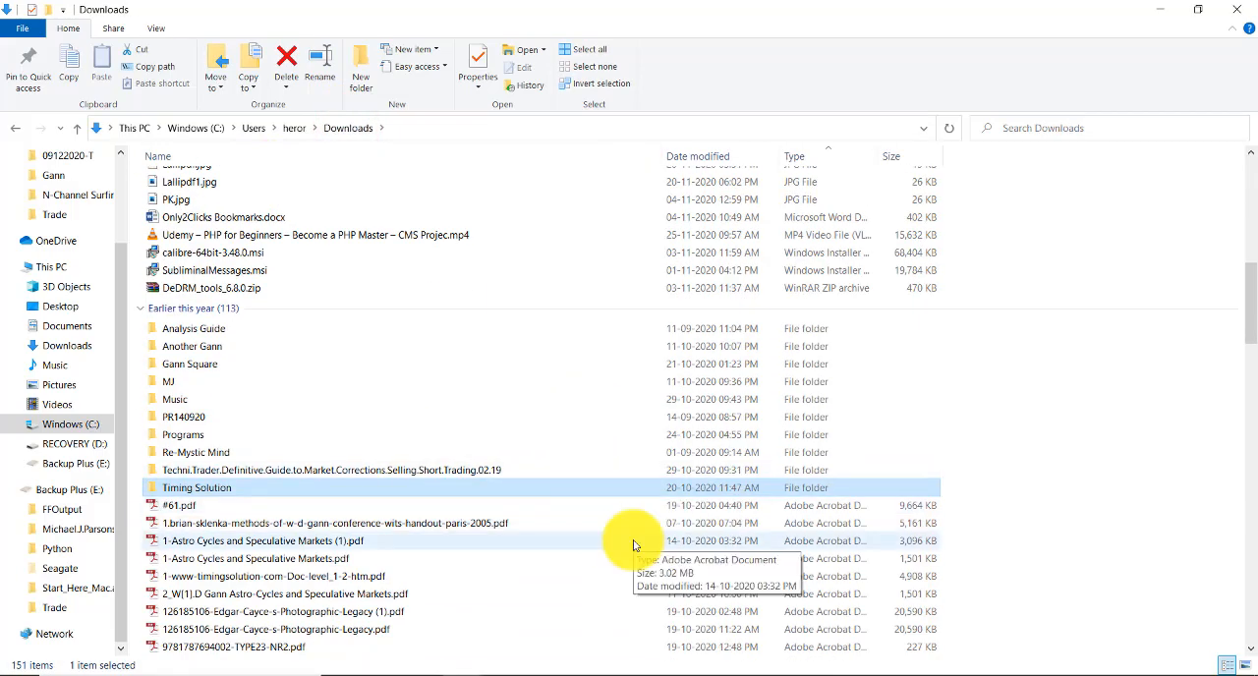